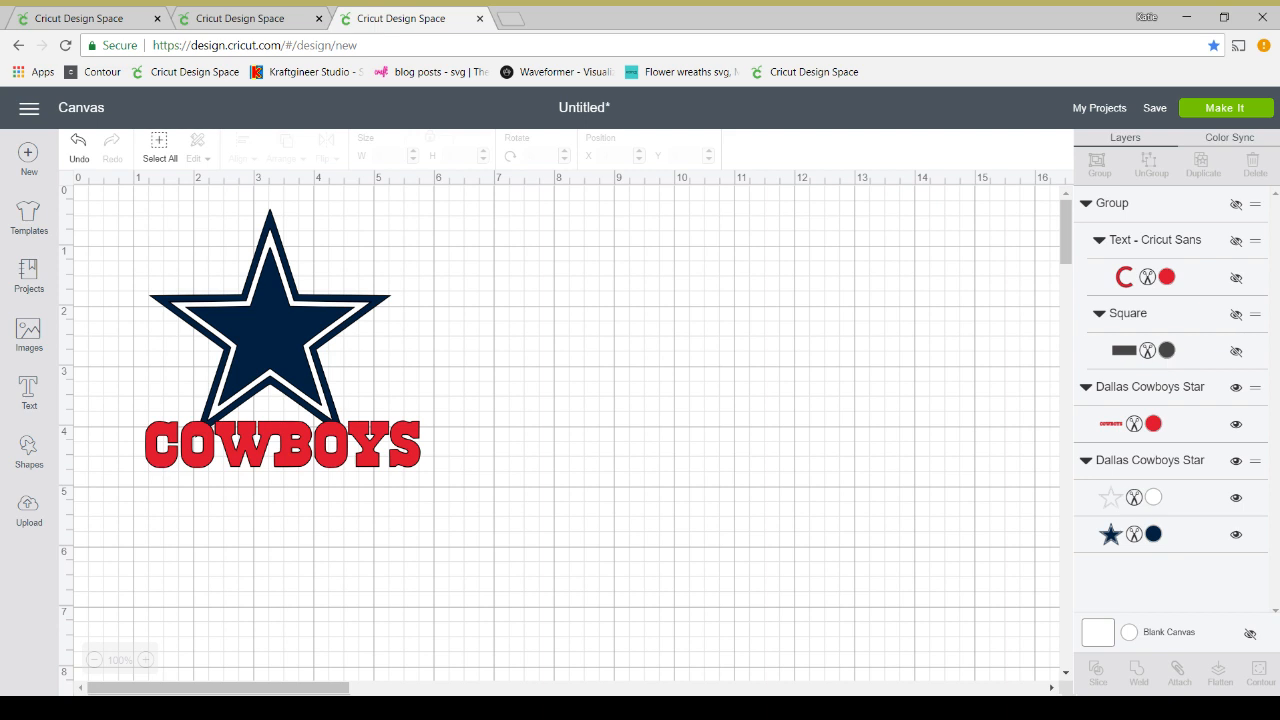
{"action": "mouse_move", "coordinate": [416, 548]}
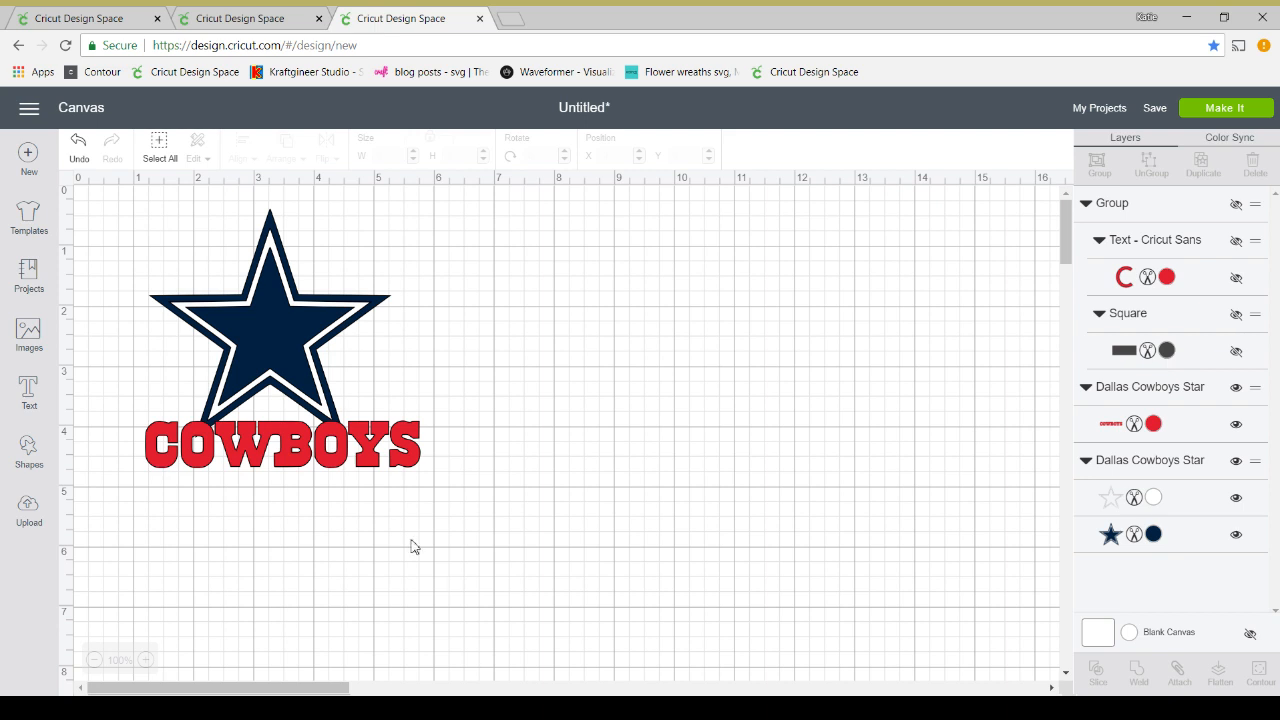
{"action": "mouse_move", "coordinate": [392, 518]}
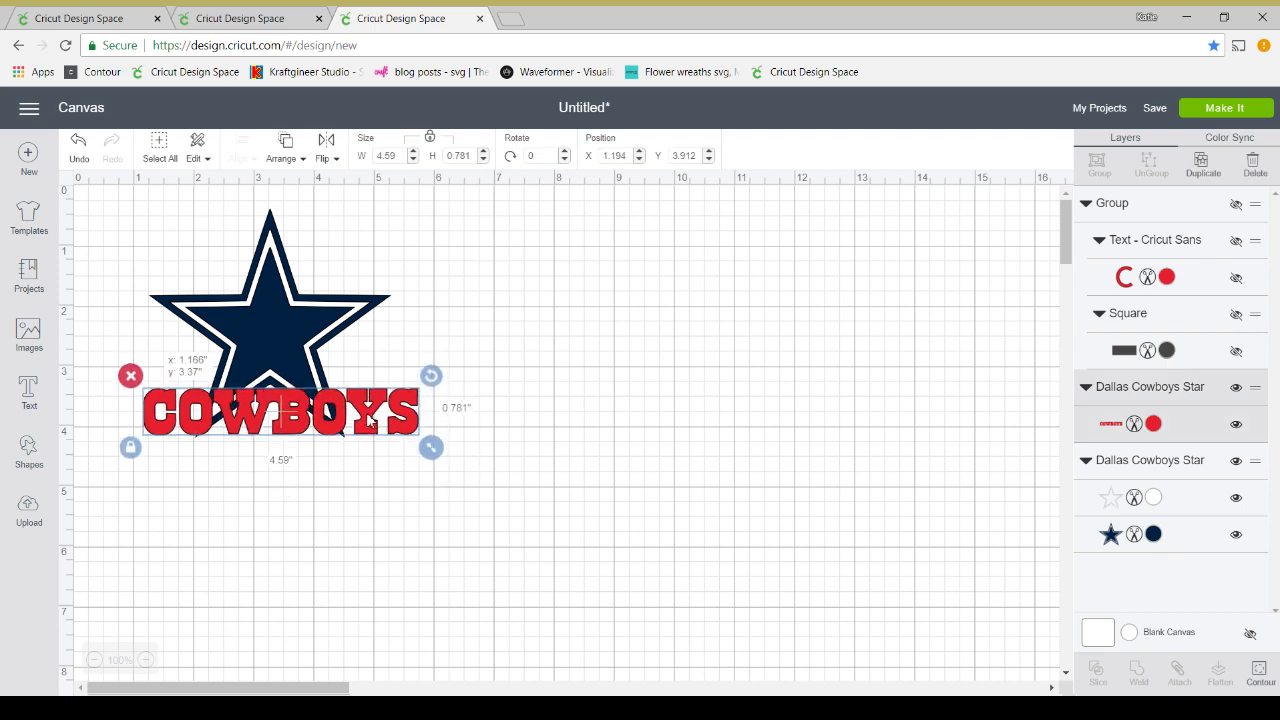
- Position and resize the COWBOYS text to span the star, then slice it from the white outline
{"action": "left_click_drag", "start_coordinate": [280, 410], "coordinate": [280, 350]}
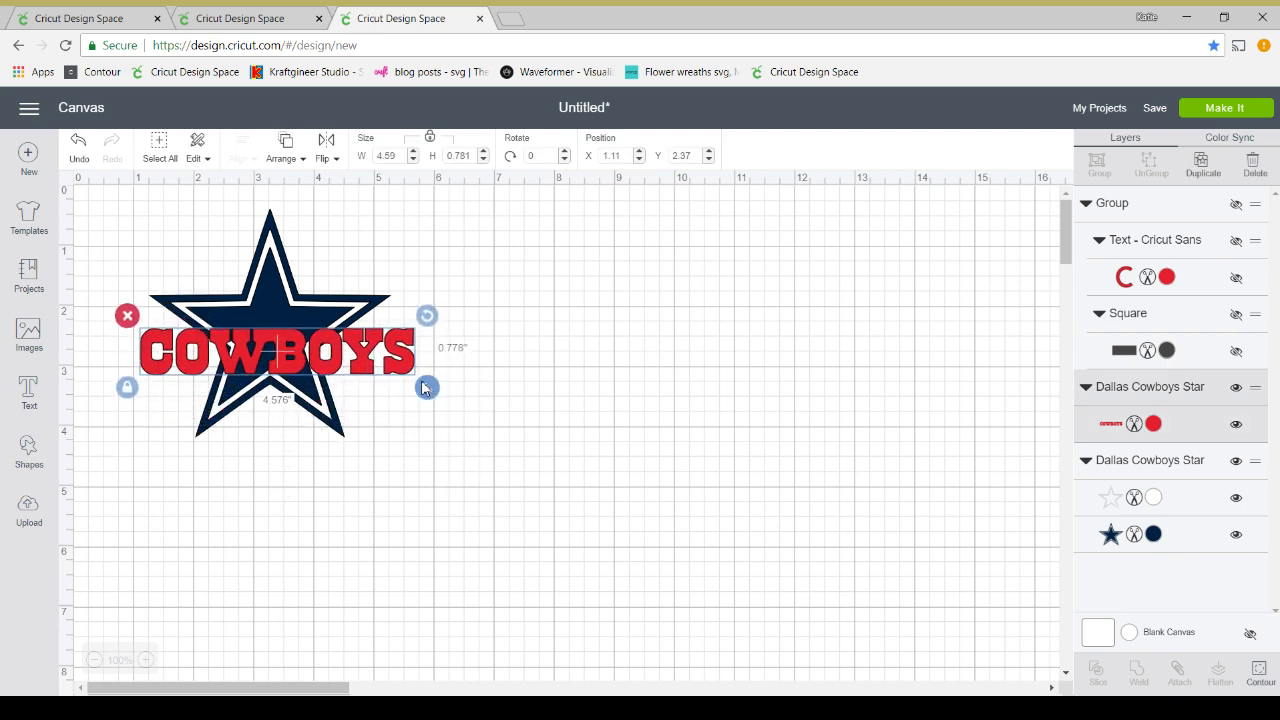
{"action": "left_click_drag", "start_coordinate": [428, 388], "coordinate": [372, 378]}
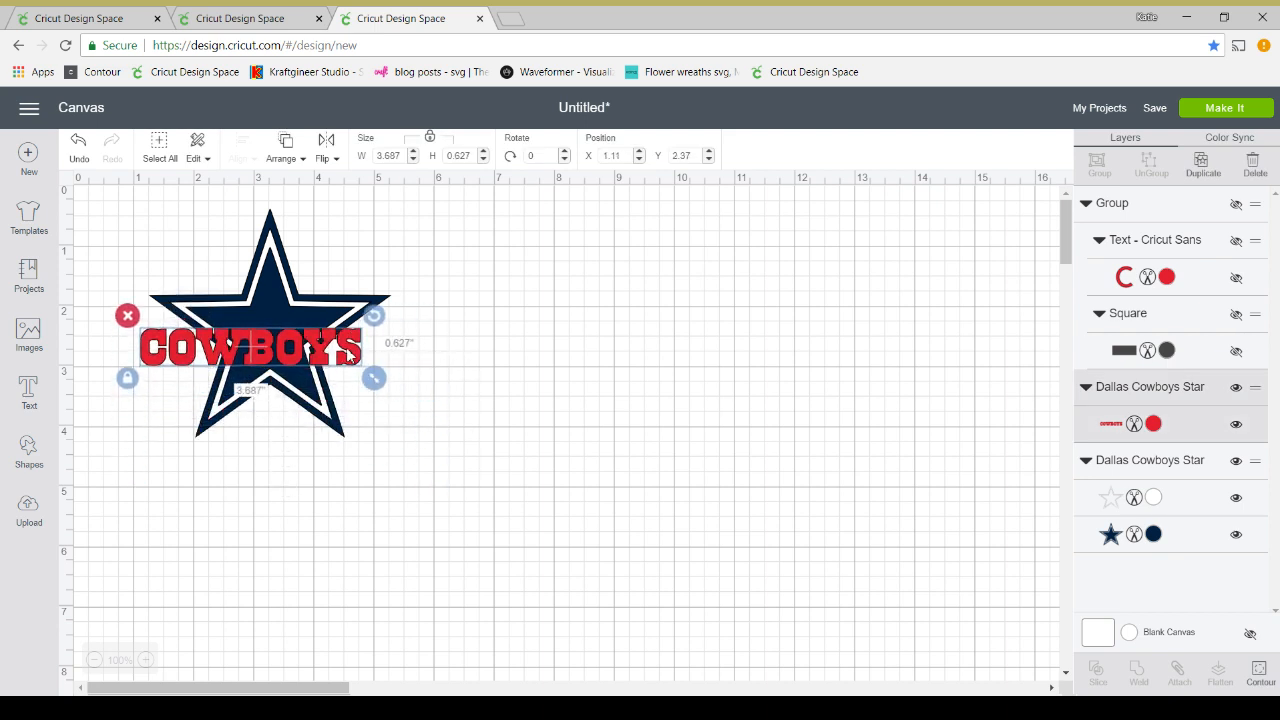
{"action": "left_click_drag", "start_coordinate": [250, 344], "coordinate": [264, 336]}
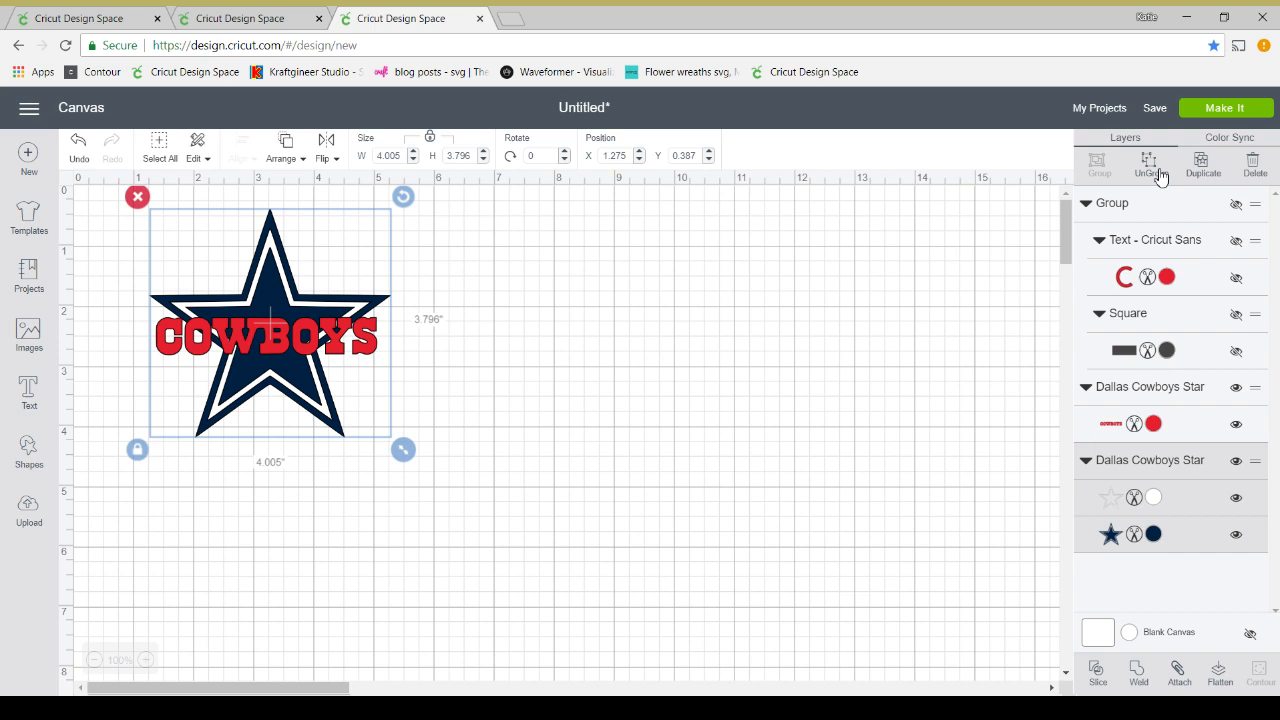
{"action": "left_click", "coordinate": [1150, 164]}
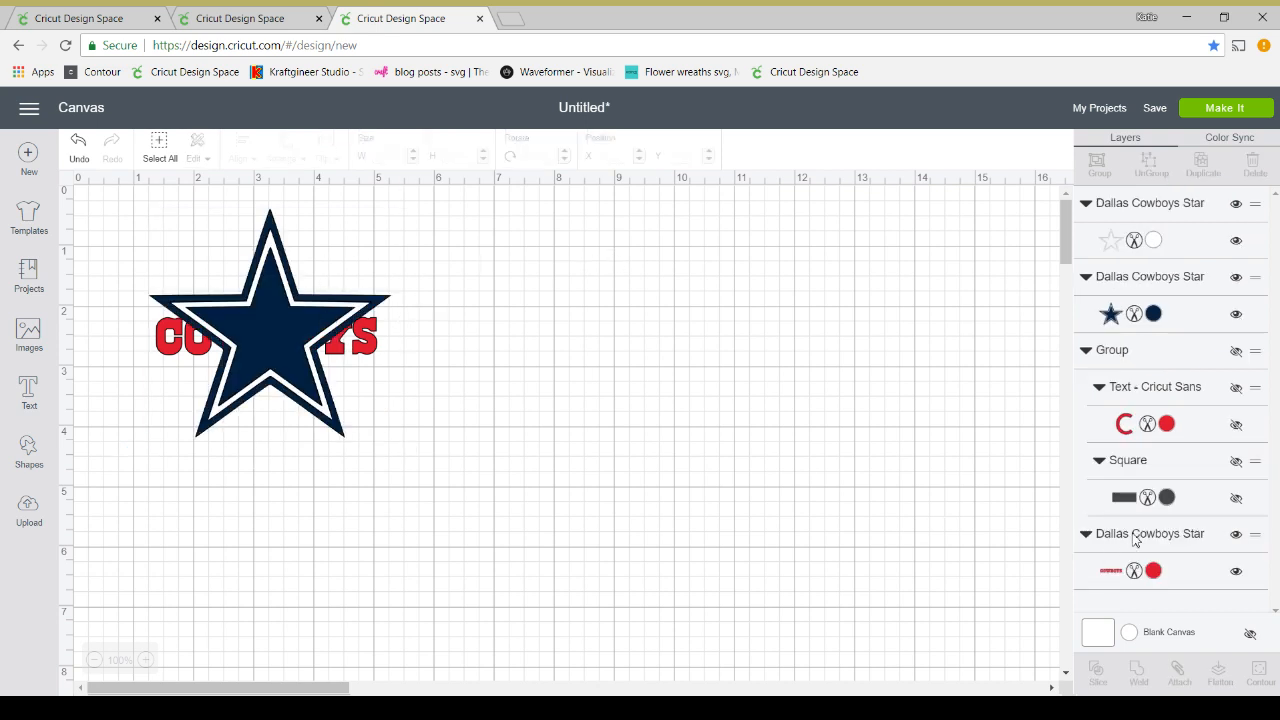
{"action": "left_click", "coordinate": [284, 150]}
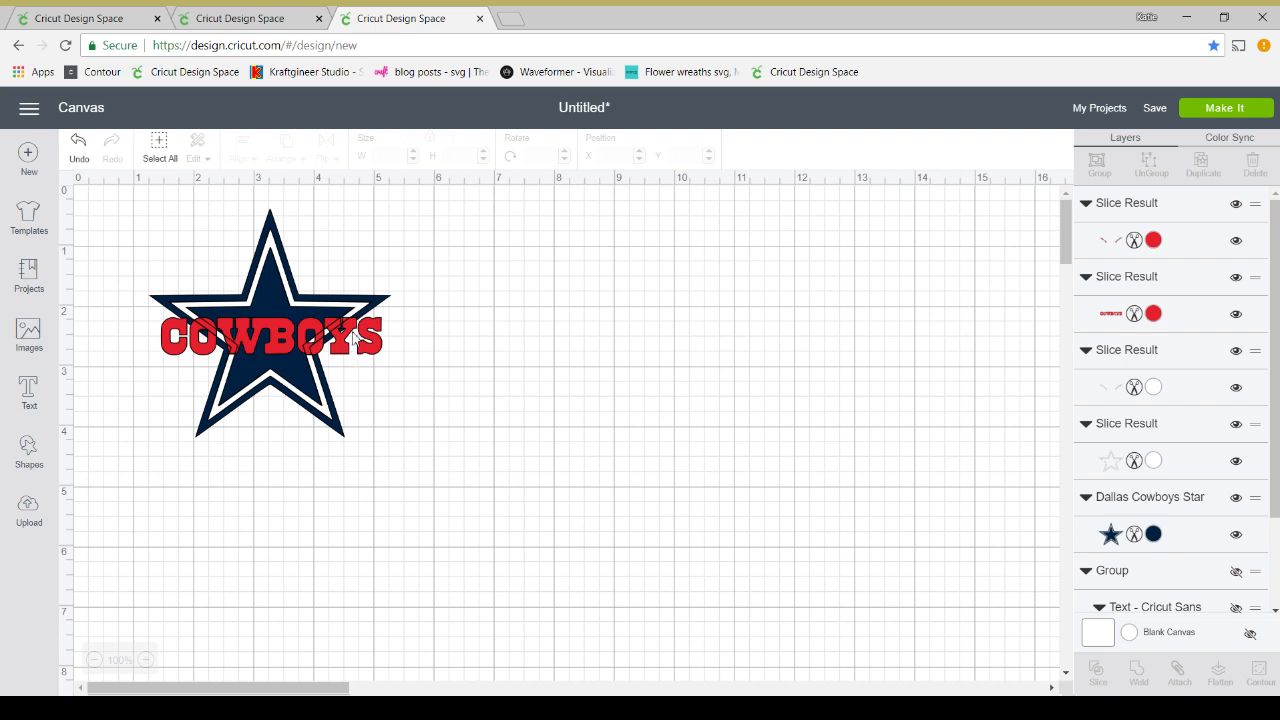
{"action": "mouse_move", "coordinate": [1002, 274]}
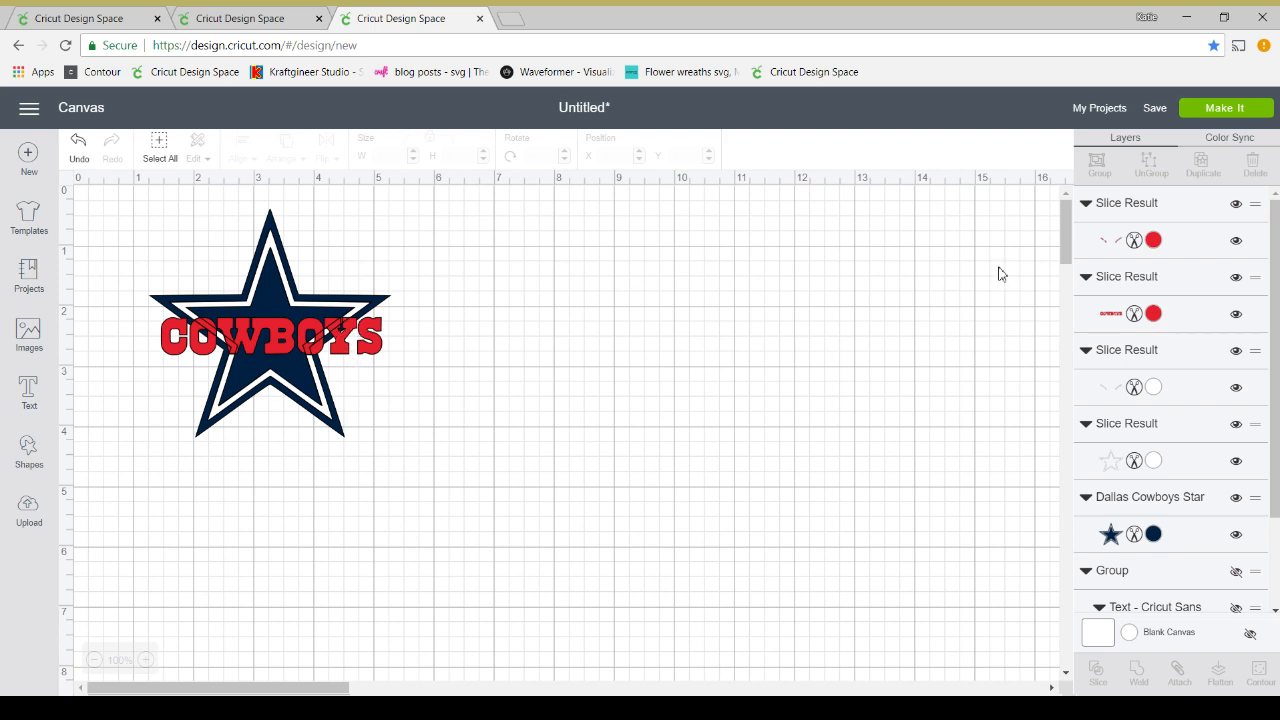
- Delete the leftover white letter fragments and zoom in on the star logo
{"action": "left_click", "coordinate": [270, 336]}
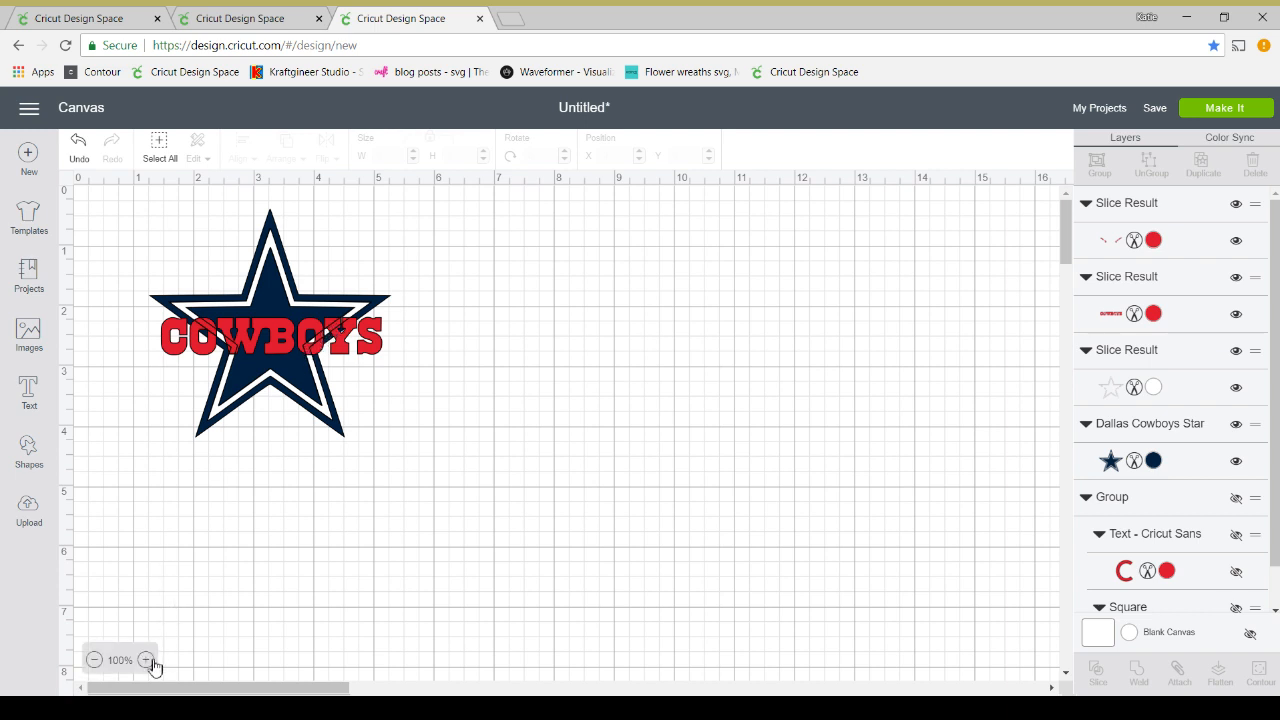
{"action": "left_click", "coordinate": [148, 660]}
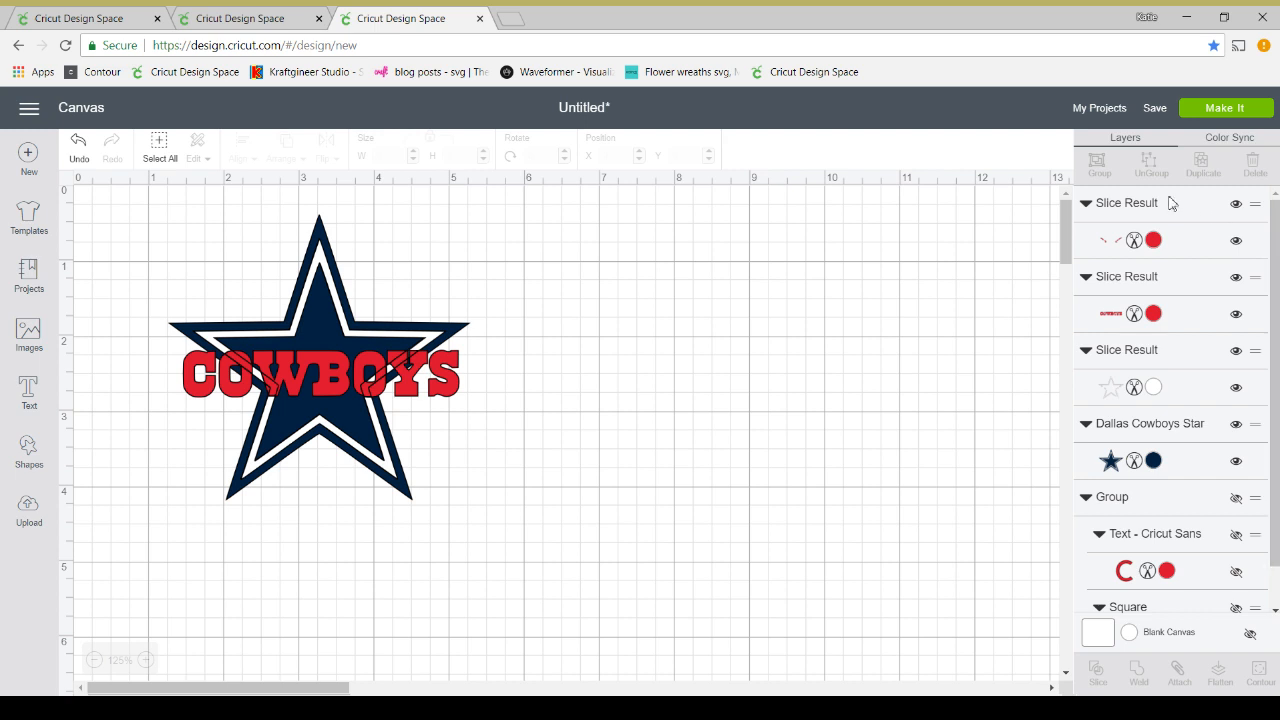
{"action": "mouse_move", "coordinate": [1156, 210]}
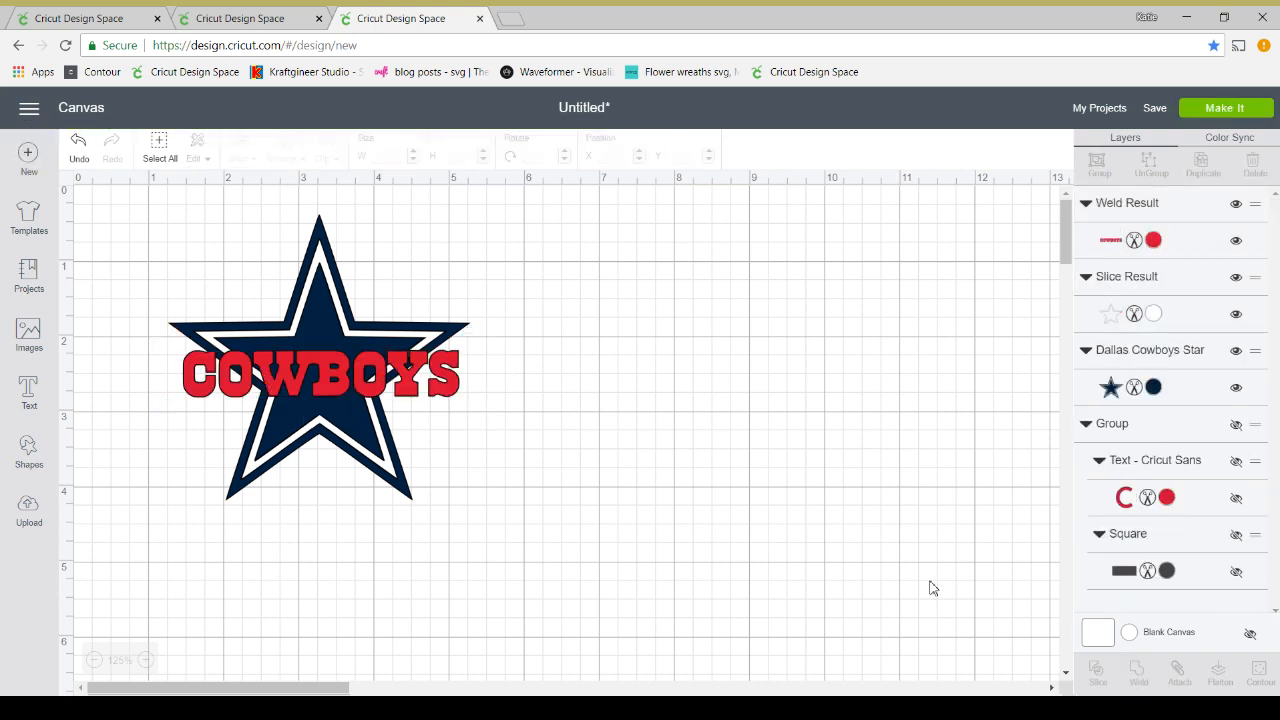
- Slice the red COWBOYS letters out of the navy star, remove the extra piece and check the cutout
{"action": "left_click", "coordinate": [320, 374]}
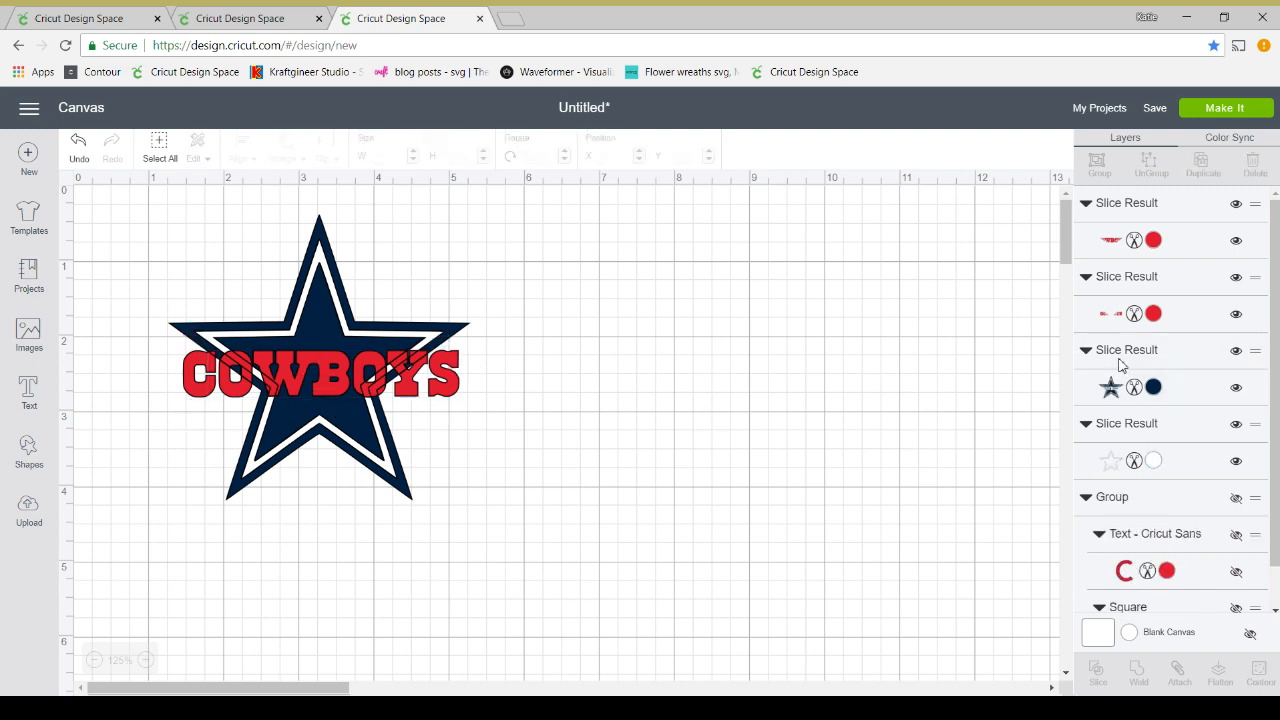
{"action": "mouse_move", "coordinate": [1138, 216]}
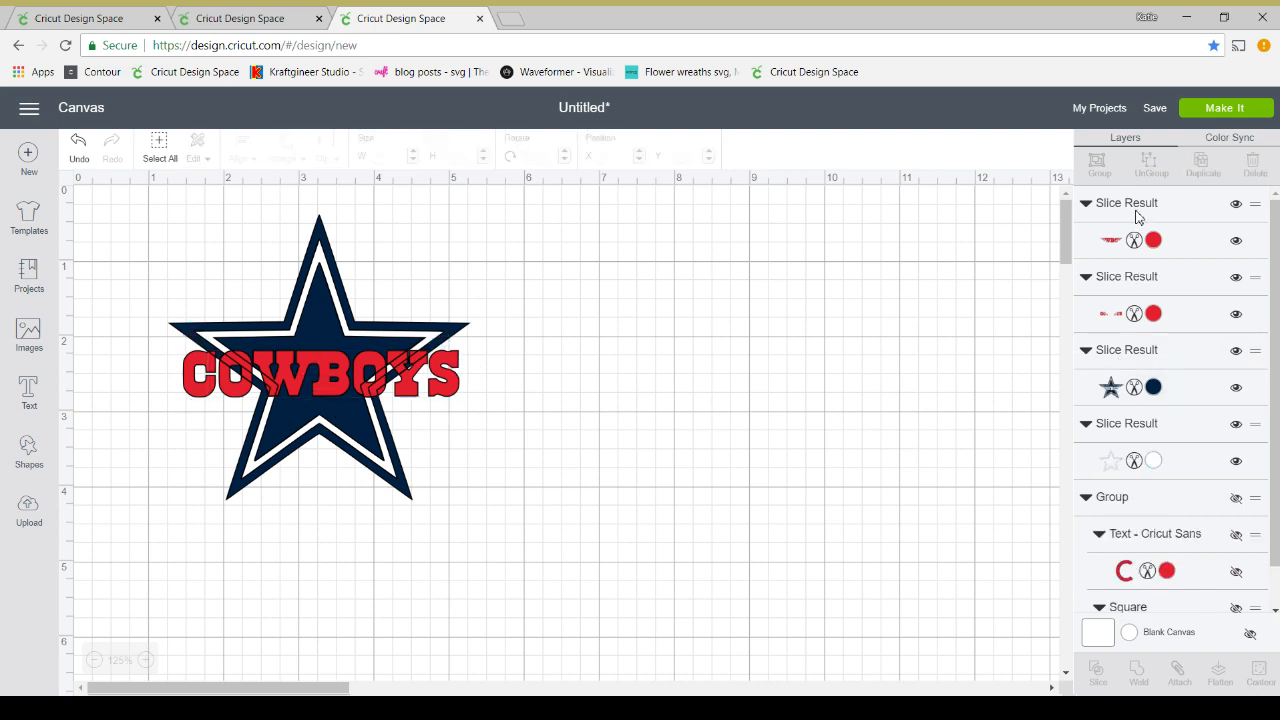
{"action": "left_click", "coordinate": [320, 374]}
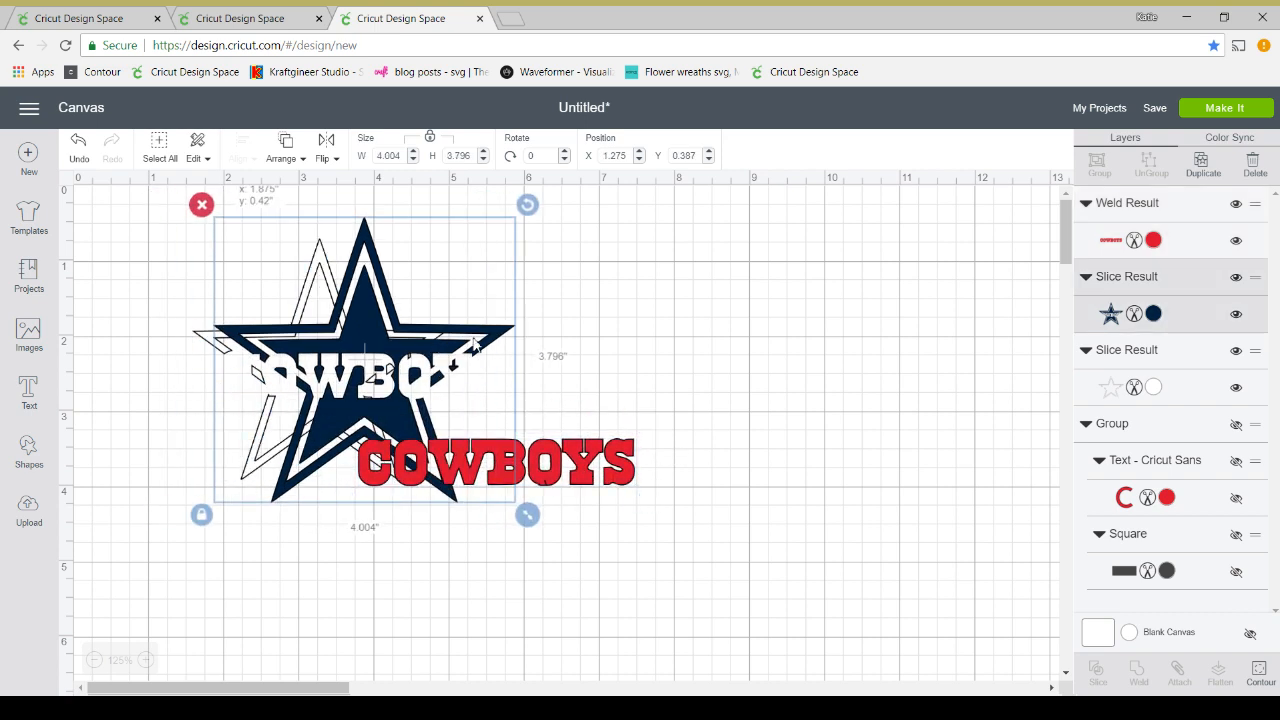
{"action": "left_click_drag", "start_coordinate": [364, 356], "coordinate": [696, 320]}
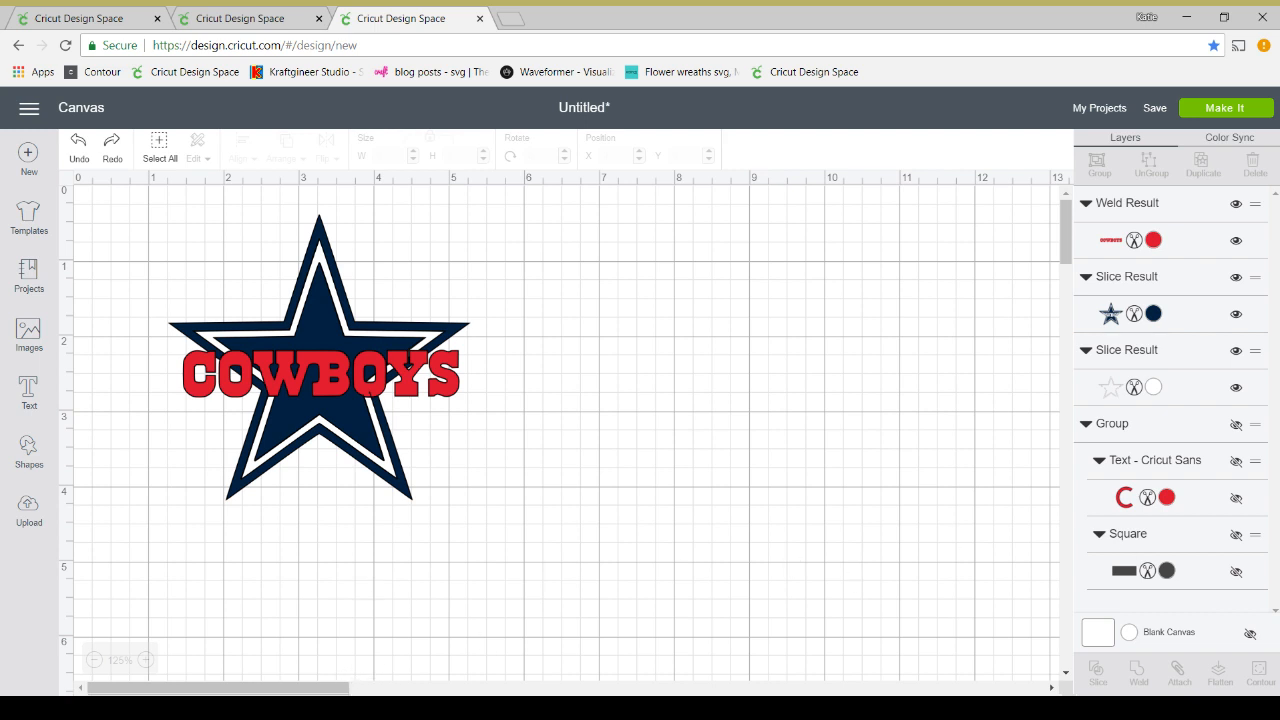
- Duplicate the red Cowboys text layer sitting over the dark rectangle
{"action": "scroll", "scroll_direction": "right", "scroll_amount": 3}
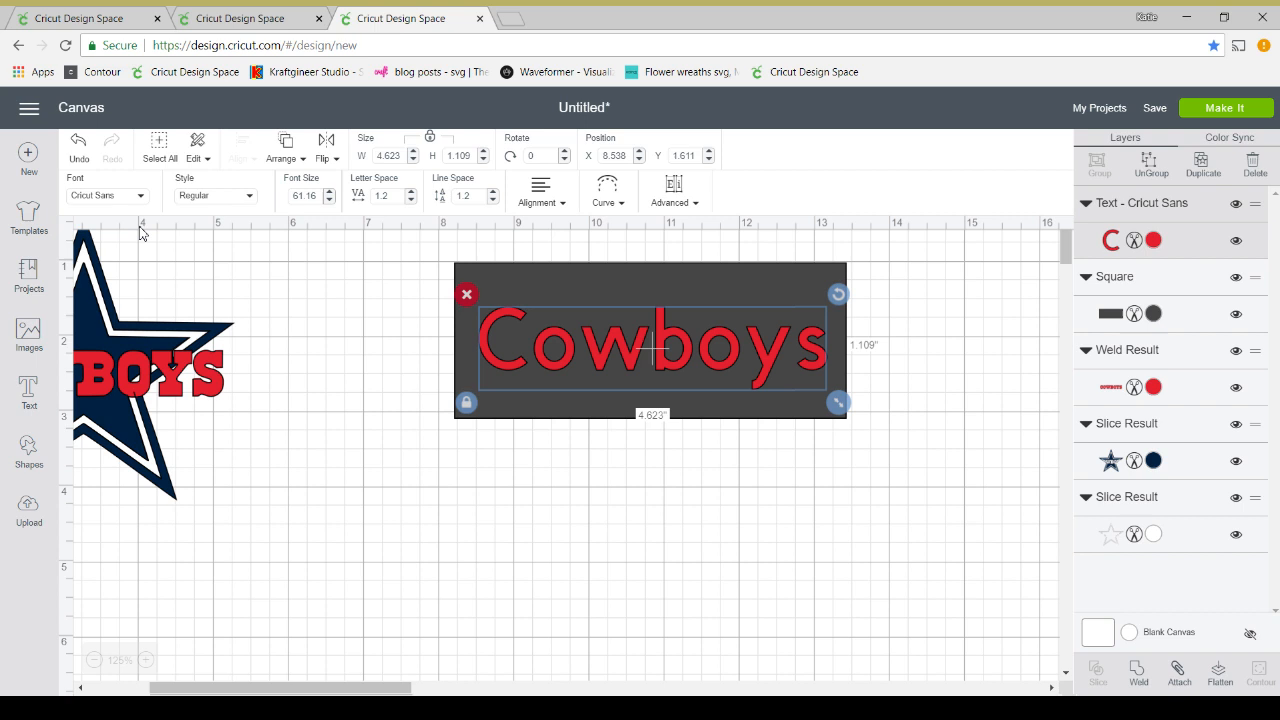
{"action": "mouse_move", "coordinate": [650, 358]}
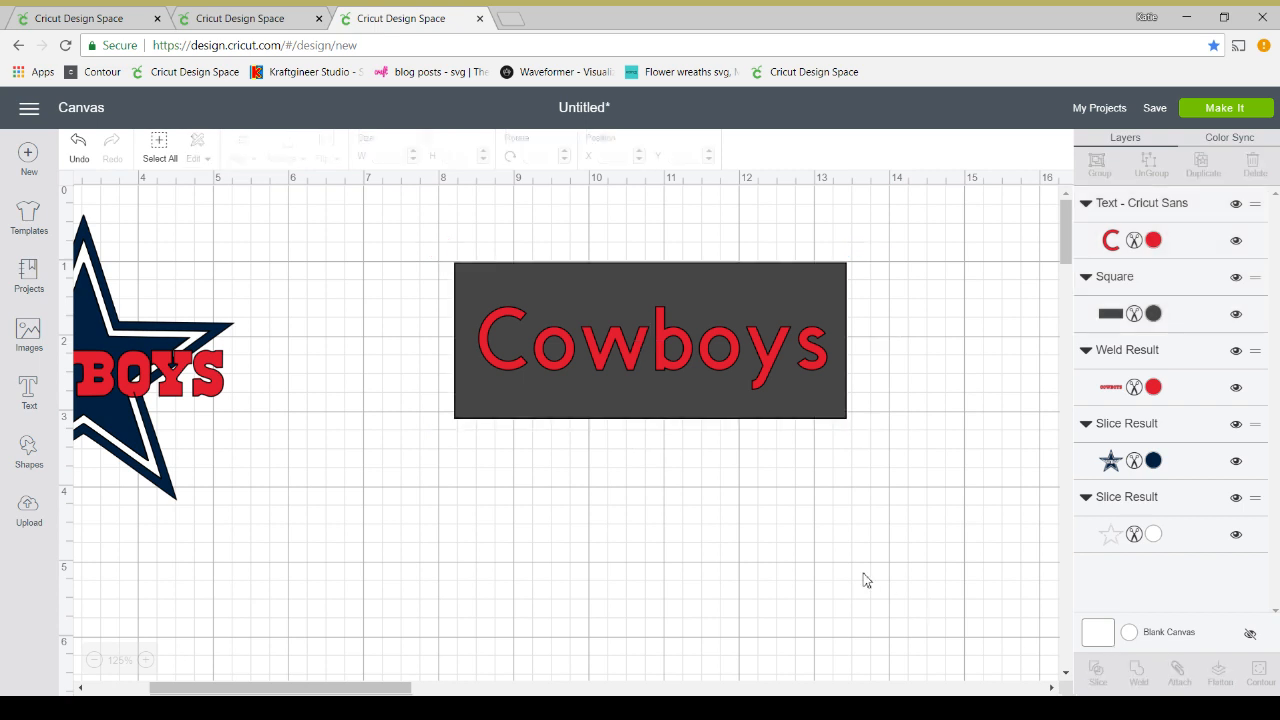
{"action": "left_click", "coordinate": [650, 340]}
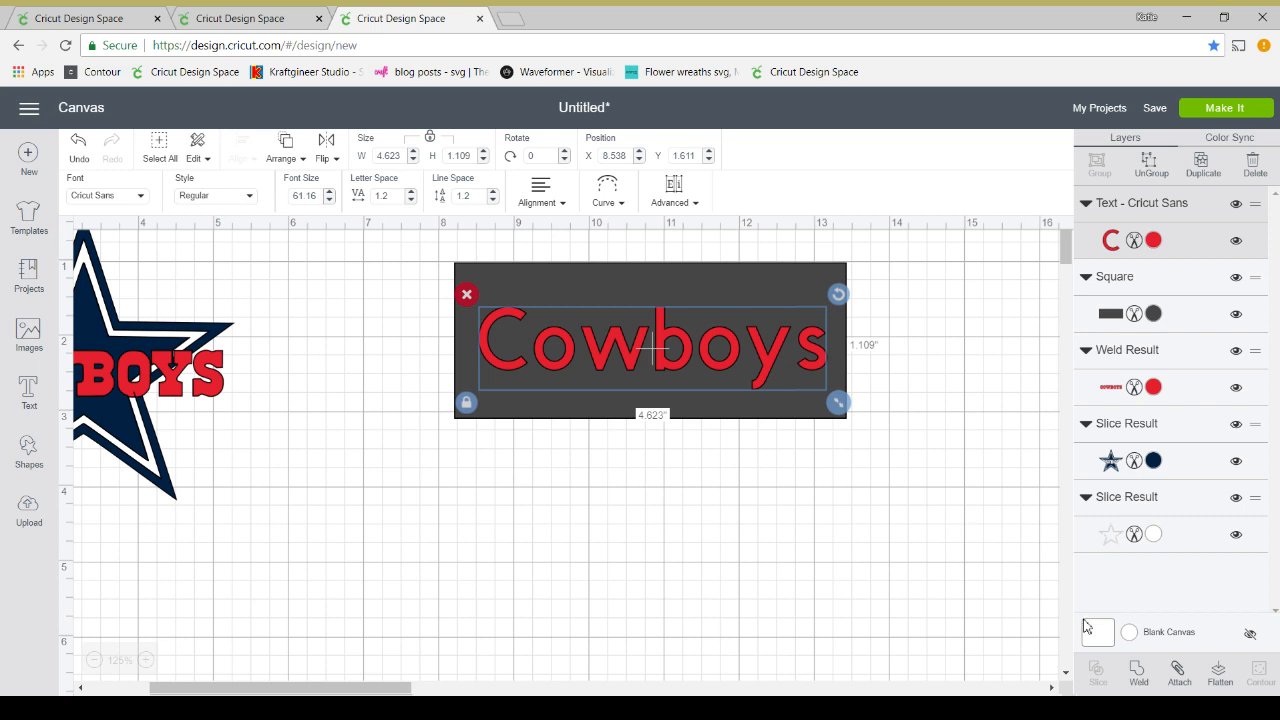
{"action": "mouse_move", "coordinate": [812, 676]}
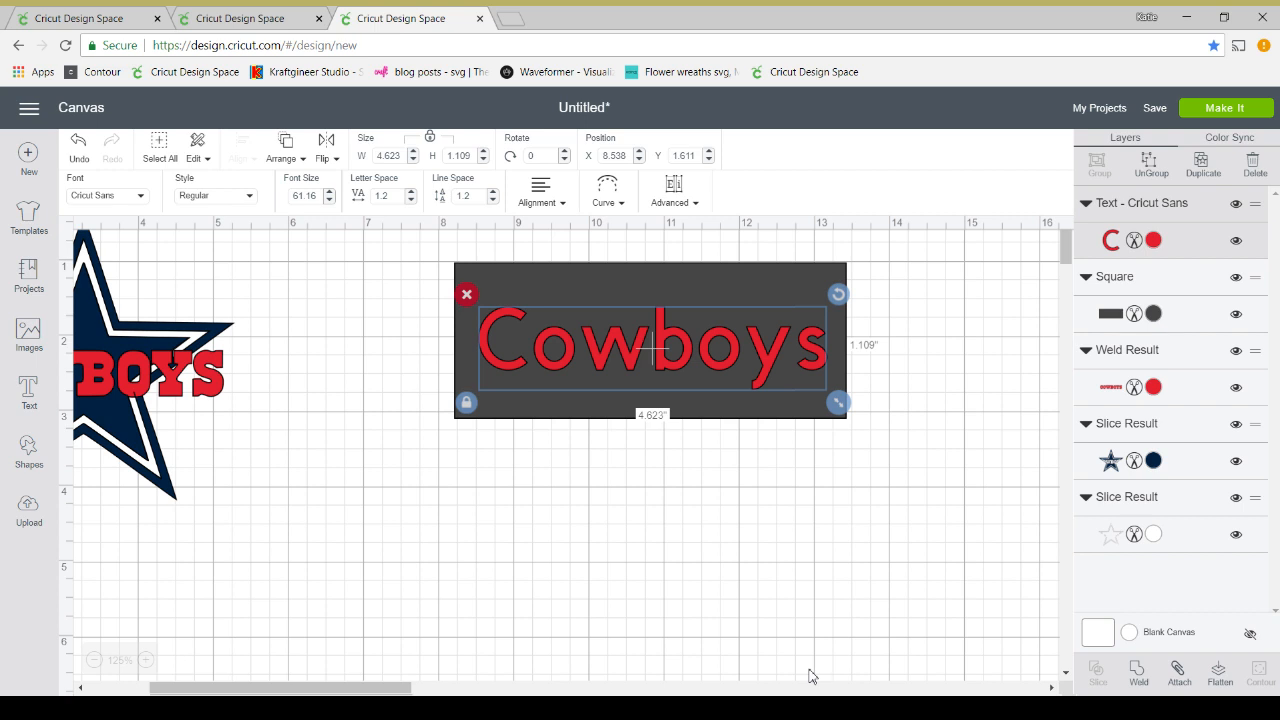
{"action": "mouse_move", "coordinate": [1190, 216]}
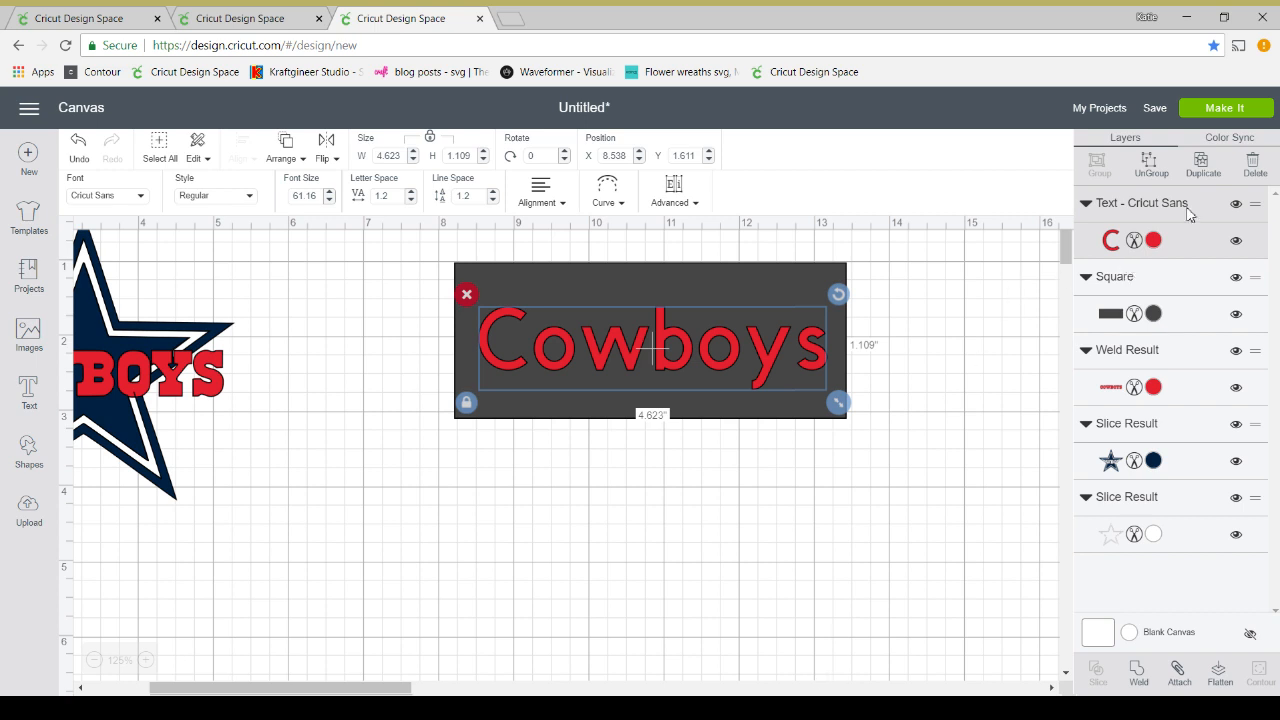
{"action": "left_click", "coordinate": [1204, 162]}
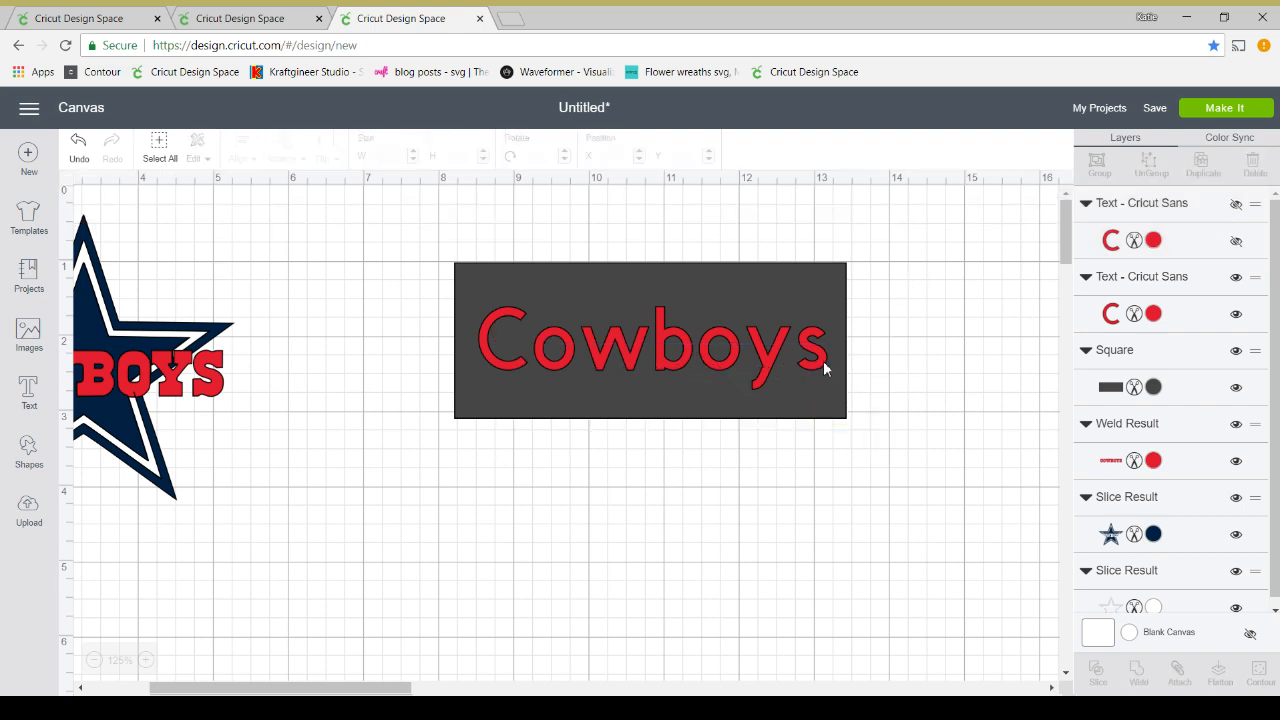
- Slice the Cowboys word out of the rectangle and colour the separated word Very Berry red
{"action": "left_click", "coordinate": [650, 340]}
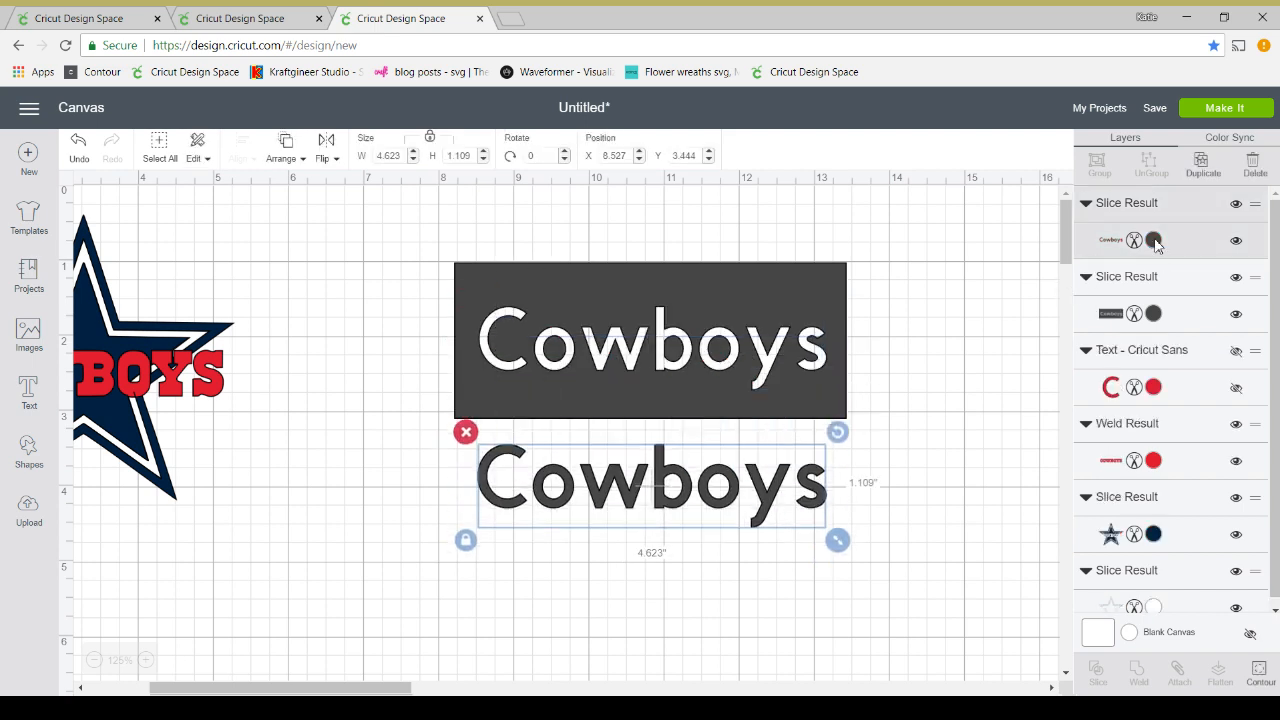
{"action": "left_click", "coordinate": [1152, 240]}
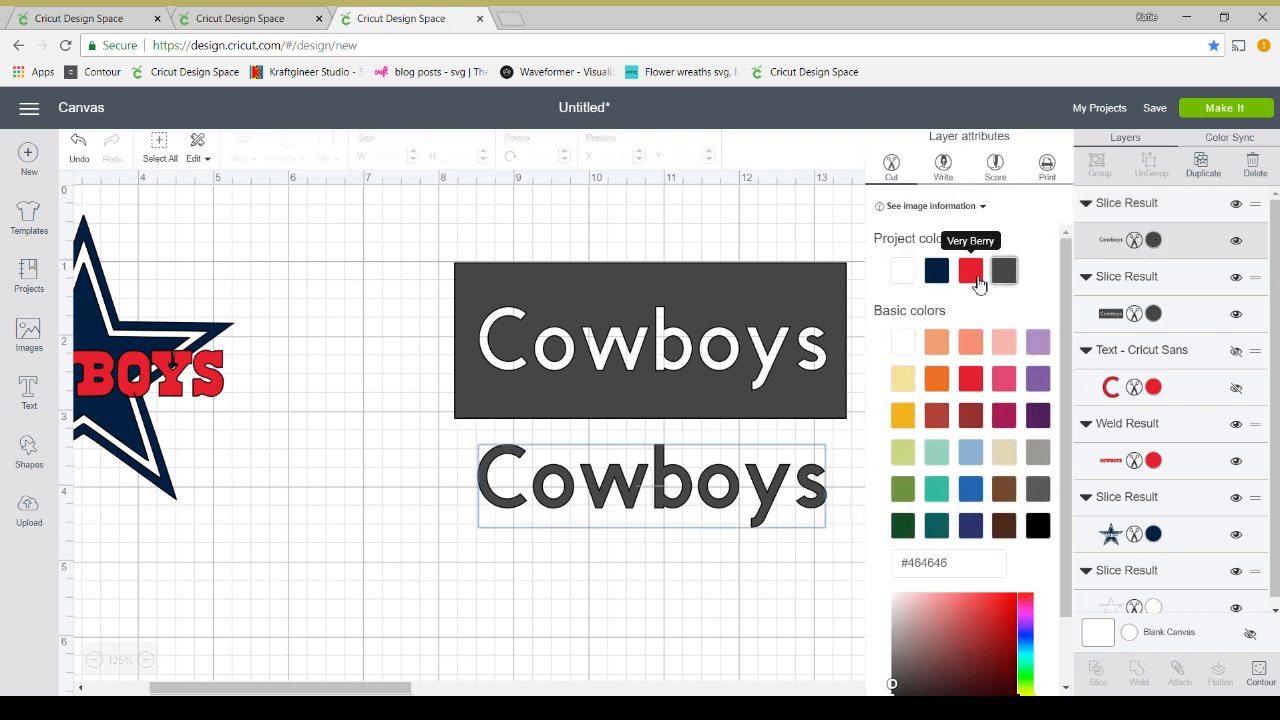
{"action": "left_click", "coordinate": [970, 270]}
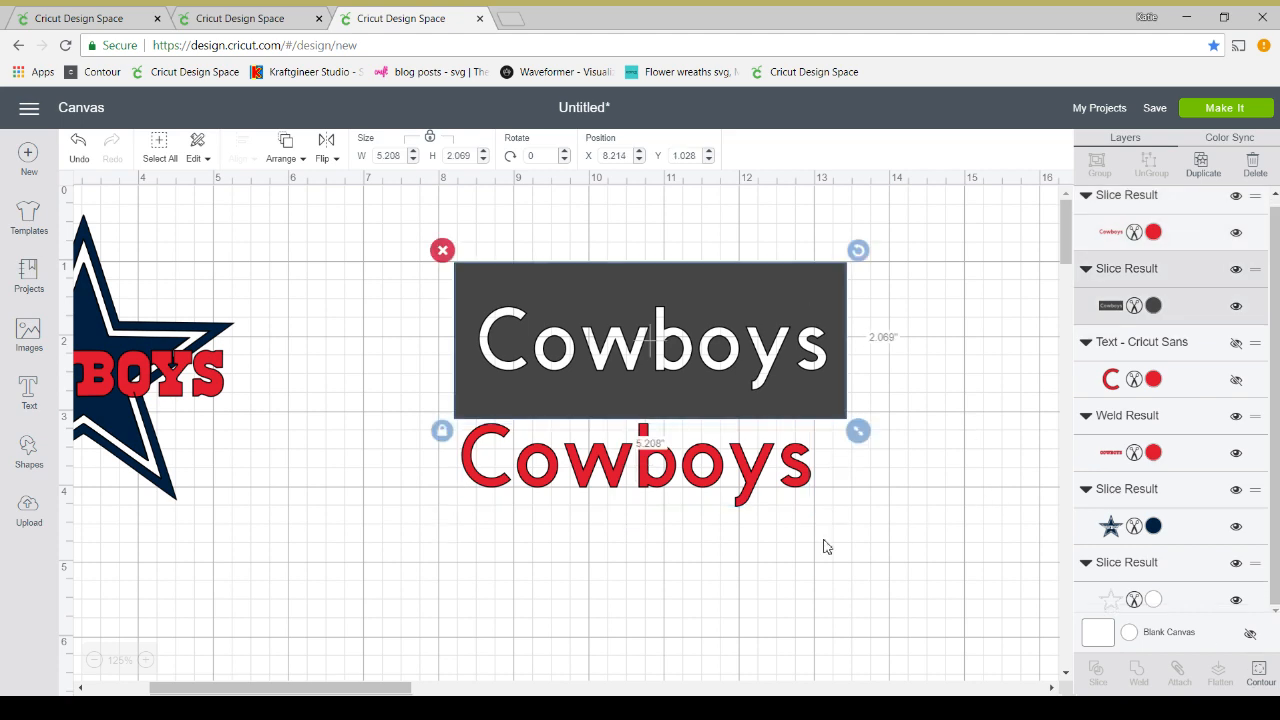
- Use Contour to hide the letter cut-outs and inner holes in the dark rectangle
{"action": "left_click", "coordinate": [1260, 670]}
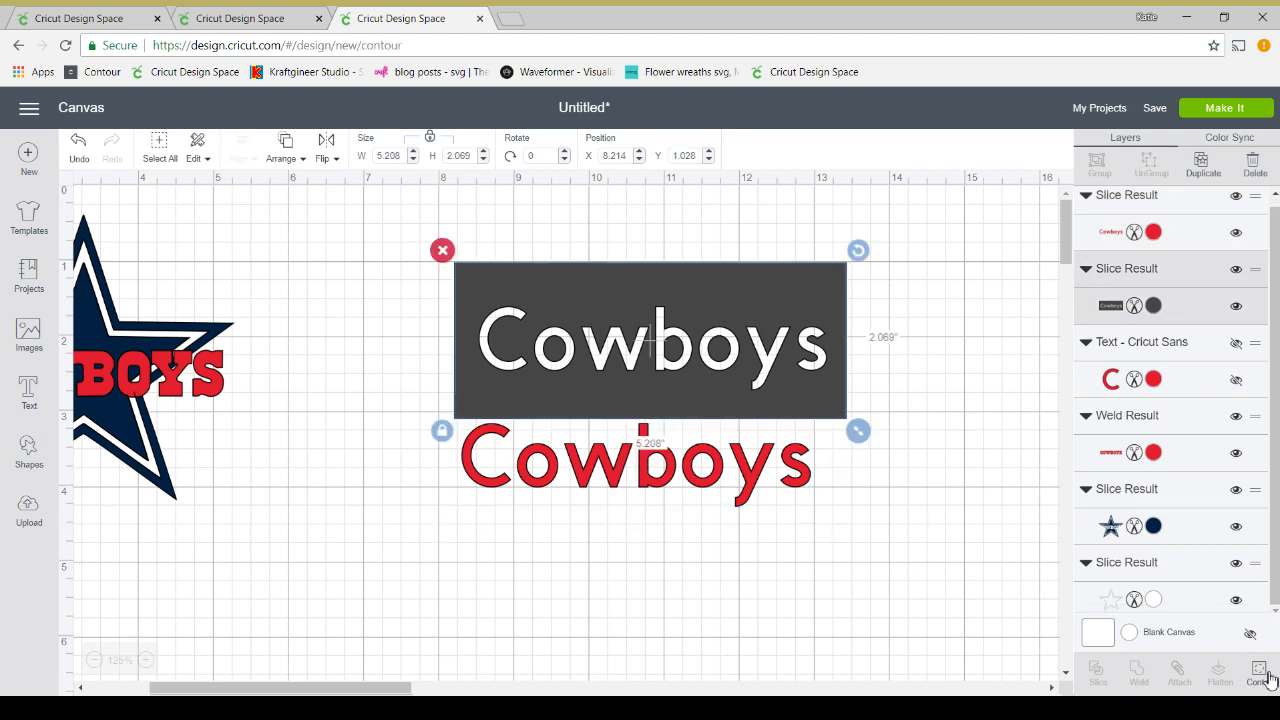
{"action": "left_click", "coordinate": [1258, 670]}
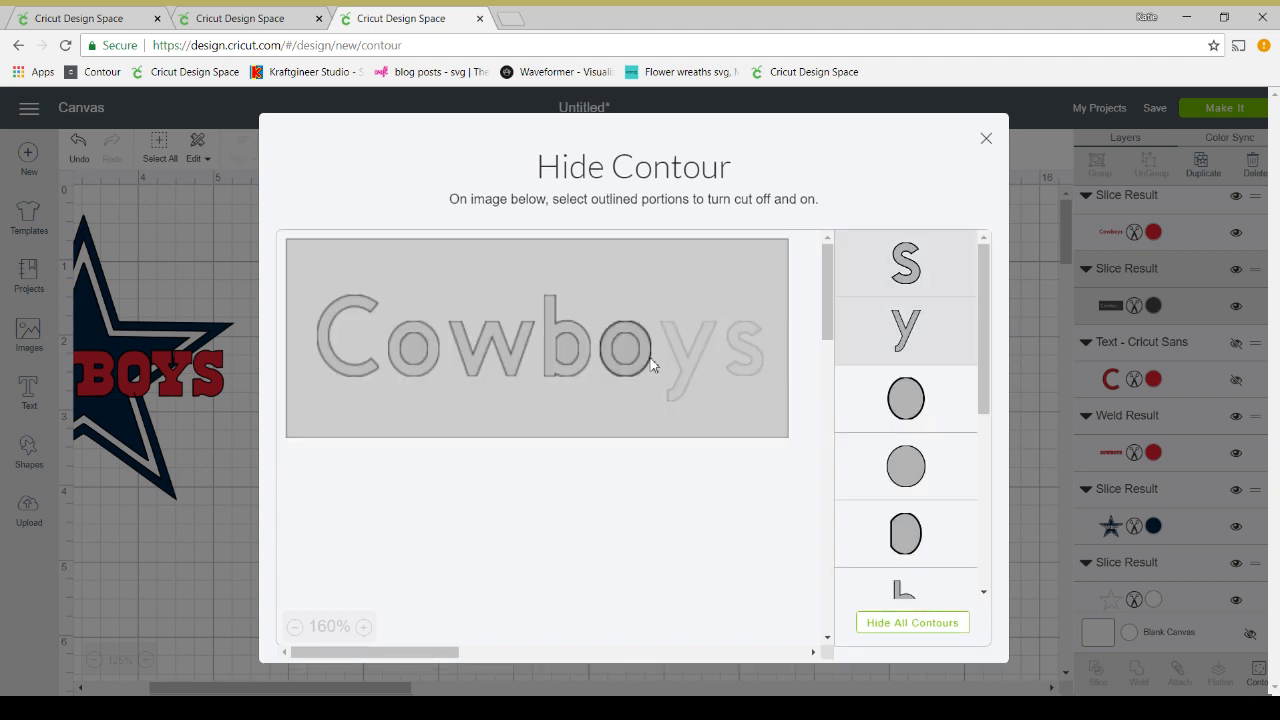
{"action": "left_click", "coordinate": [624, 350]}
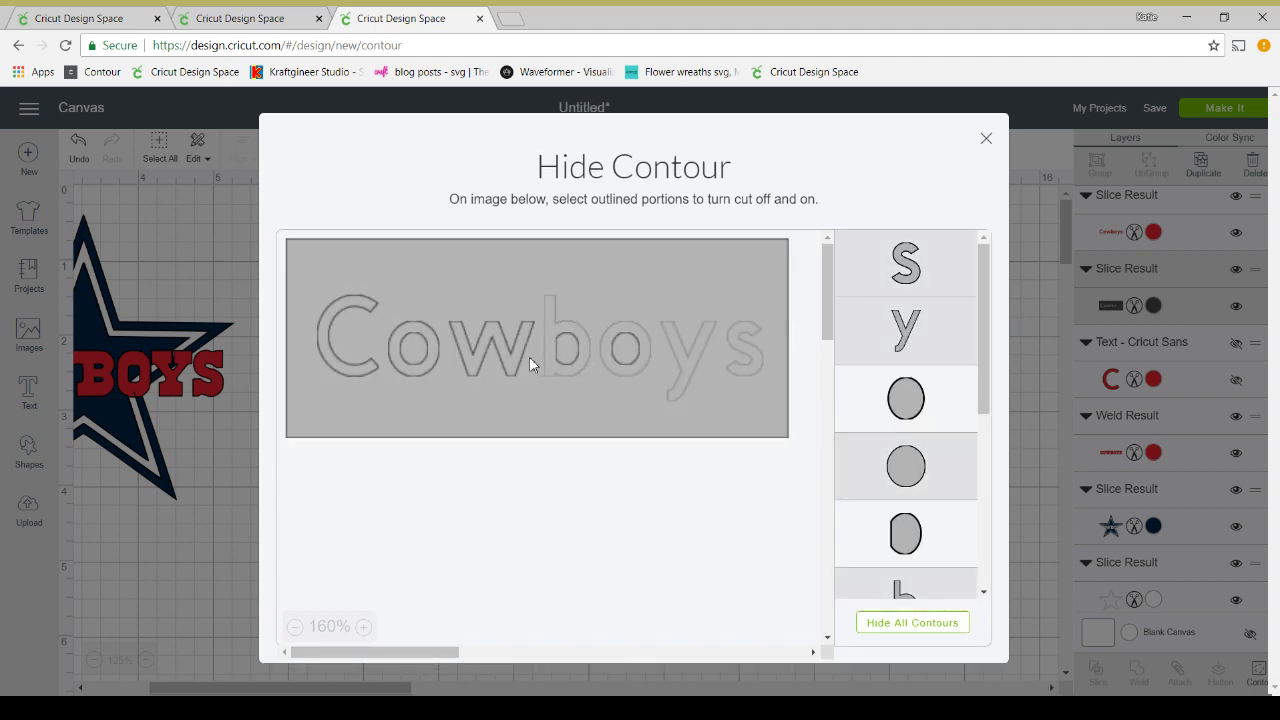
{"action": "left_click", "coordinate": [410, 356]}
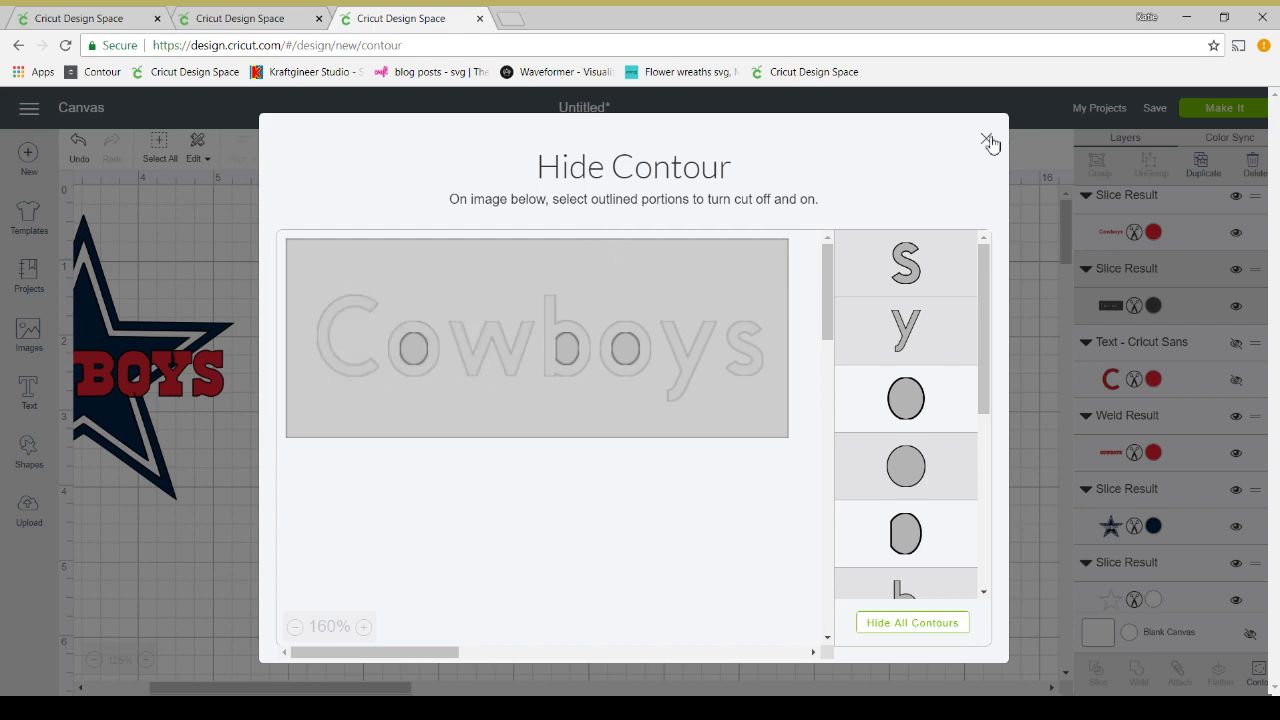
{"action": "left_click", "coordinate": [988, 140]}
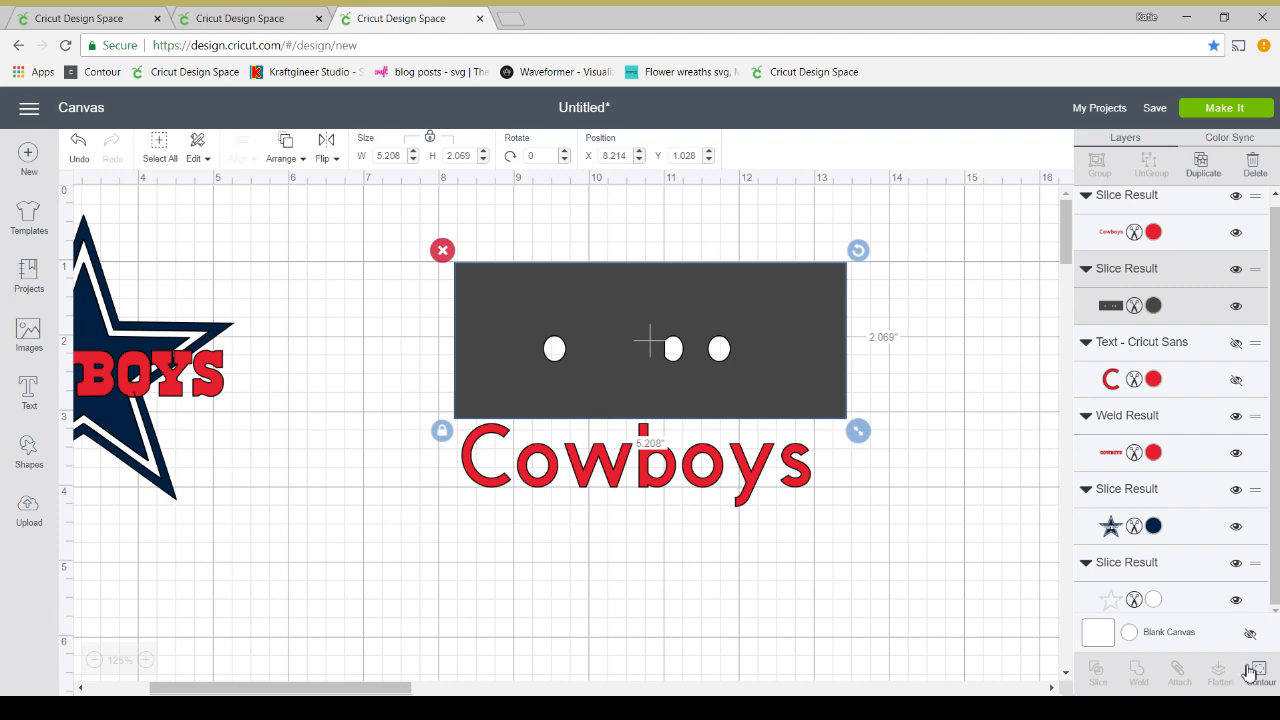
{"action": "left_click", "coordinate": [1256, 676]}
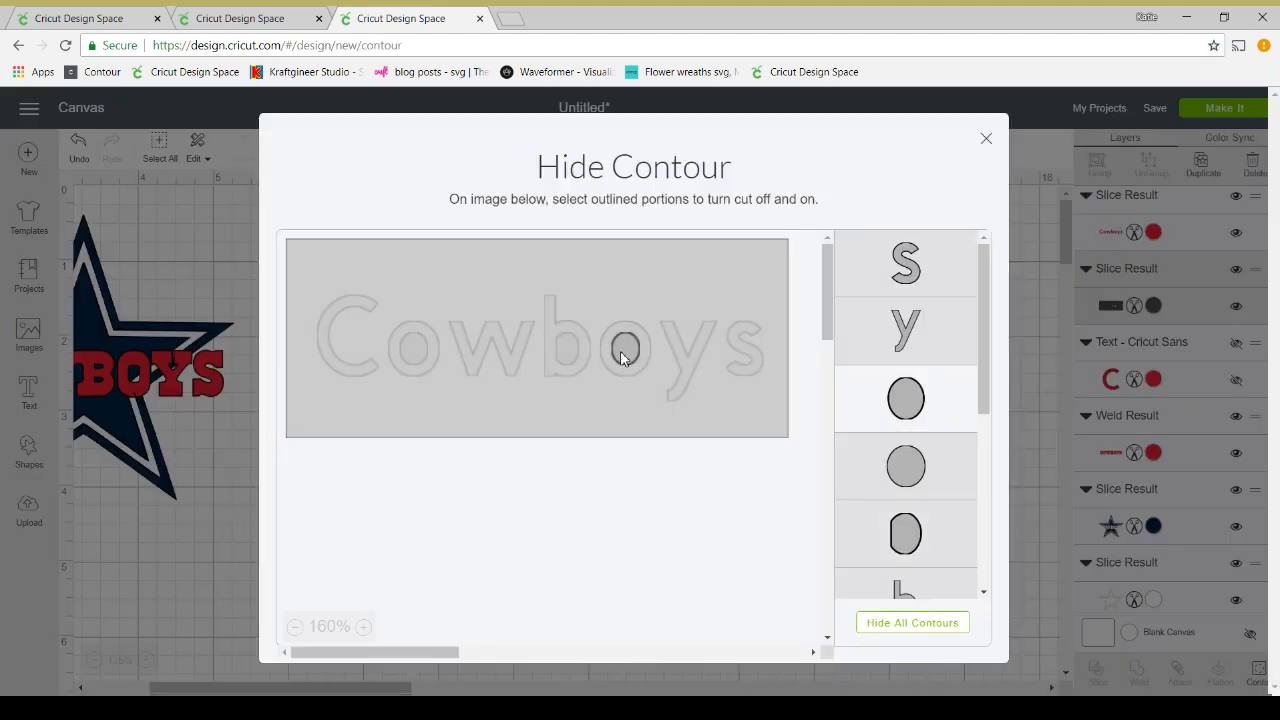
{"action": "left_click", "coordinate": [984, 138]}
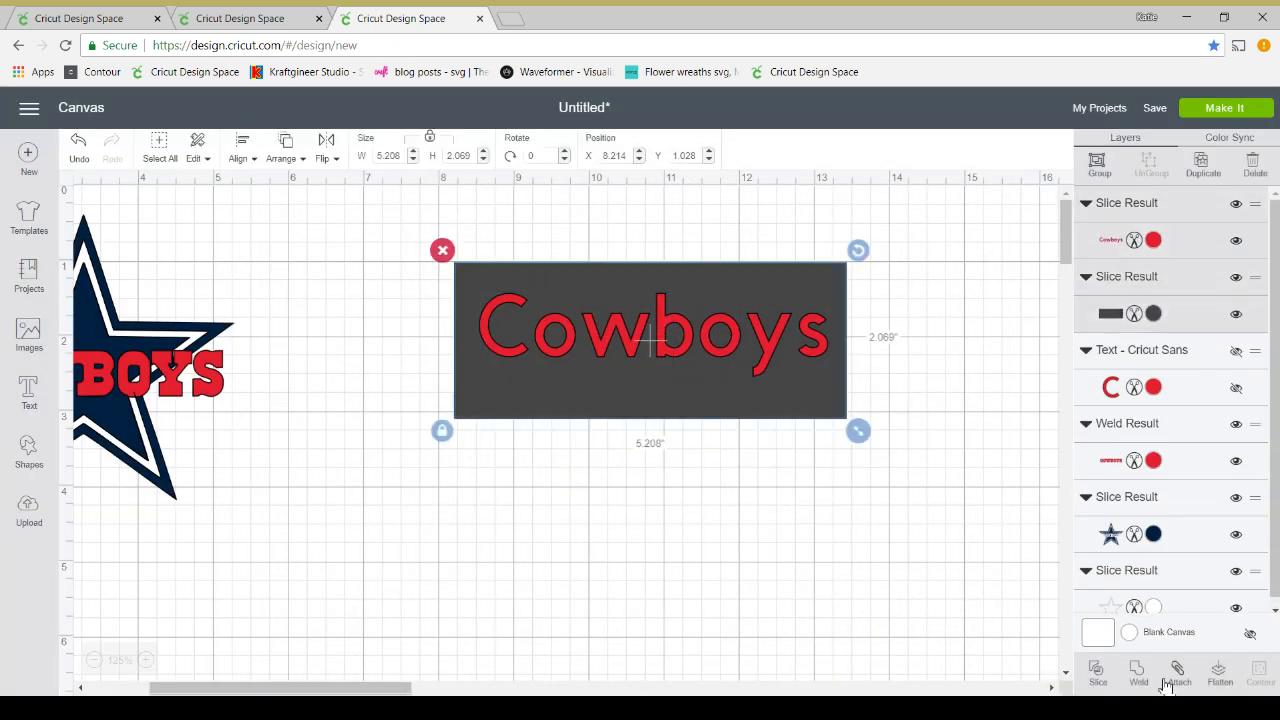
- Attach the red Cowboys word to the dark rectangle as one cut group
{"action": "left_click", "coordinate": [1176, 672]}
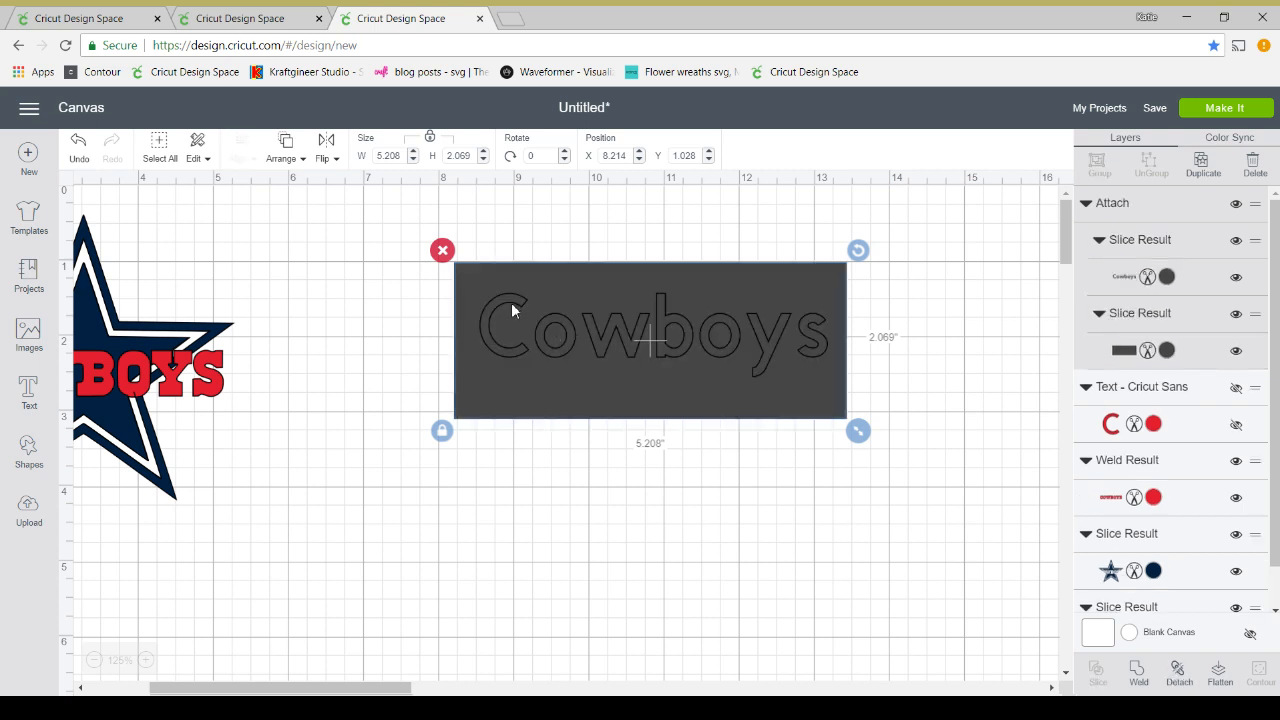
{"action": "mouse_move", "coordinate": [560, 322]}
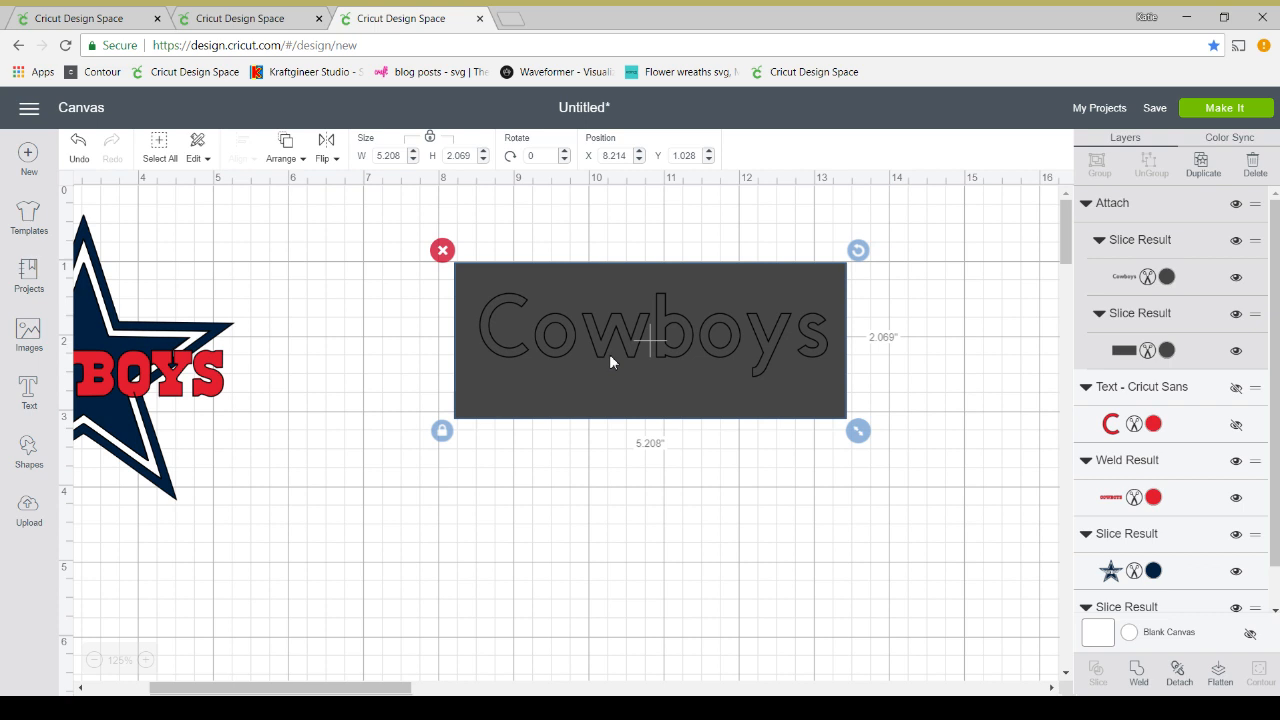
{"action": "mouse_move", "coordinate": [616, 456]}
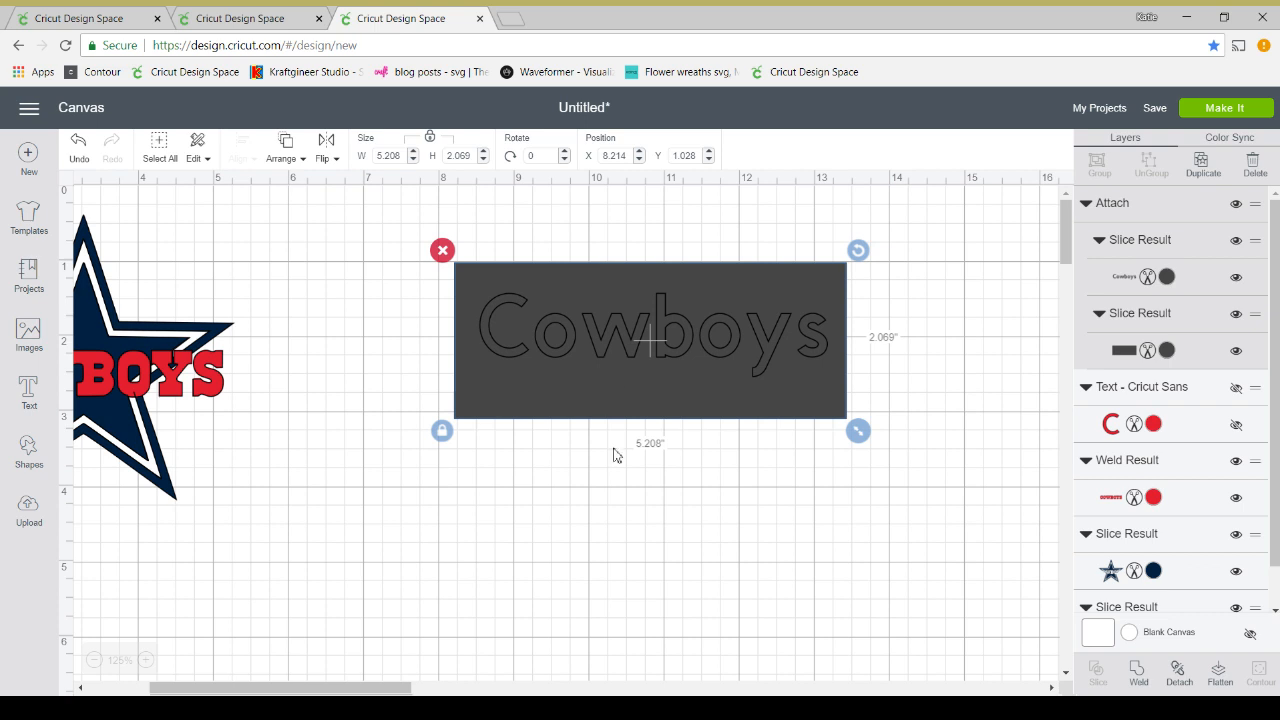